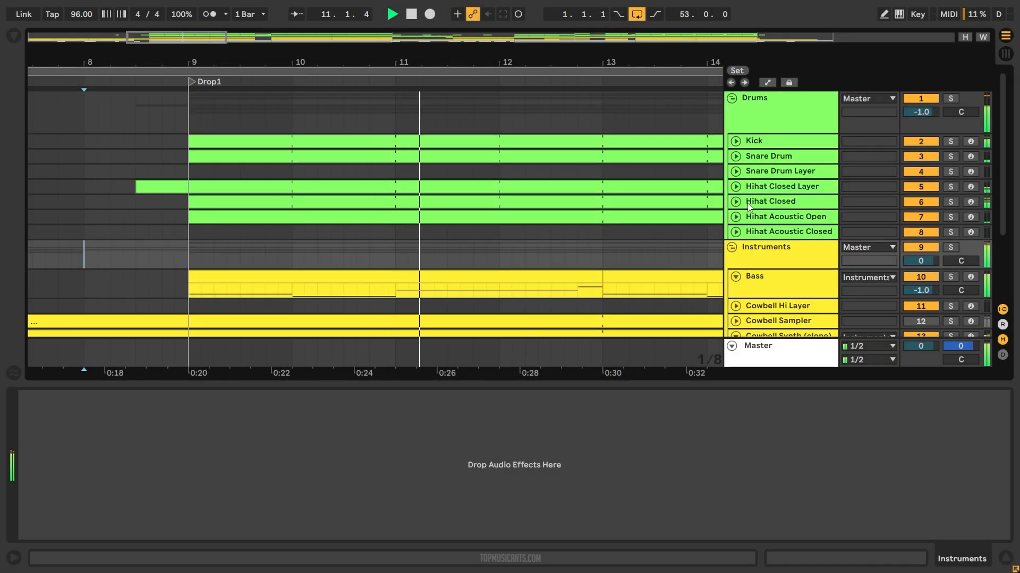
{"action": "left_click", "coordinate": [770, 202]}
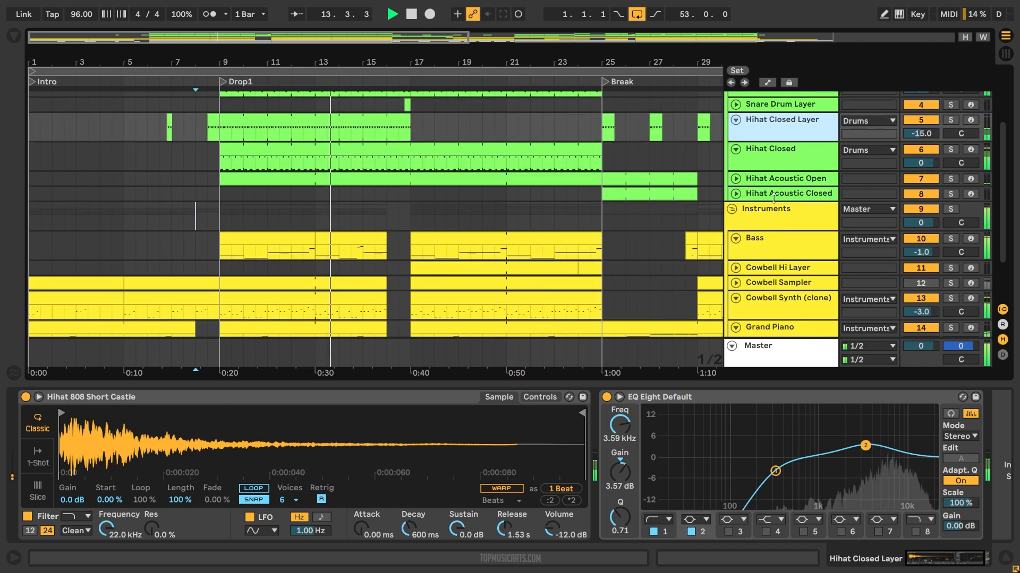
{"action": "left_click", "coordinate": [786, 178]}
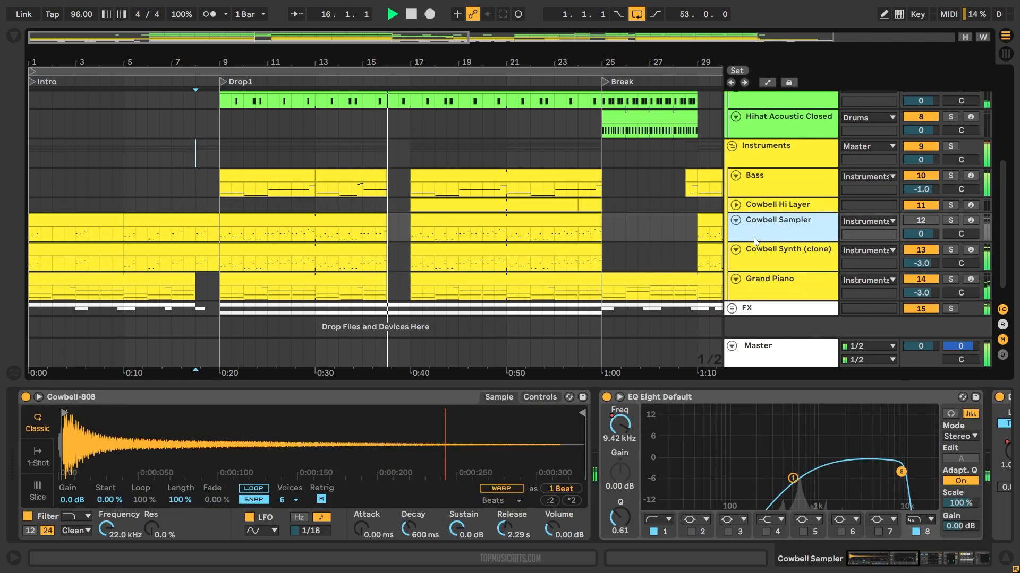
Review the Bass and Cowbell Synth (clone) device chains, returning to the Bass chain
{"action": "left_click", "coordinate": [781, 183]}
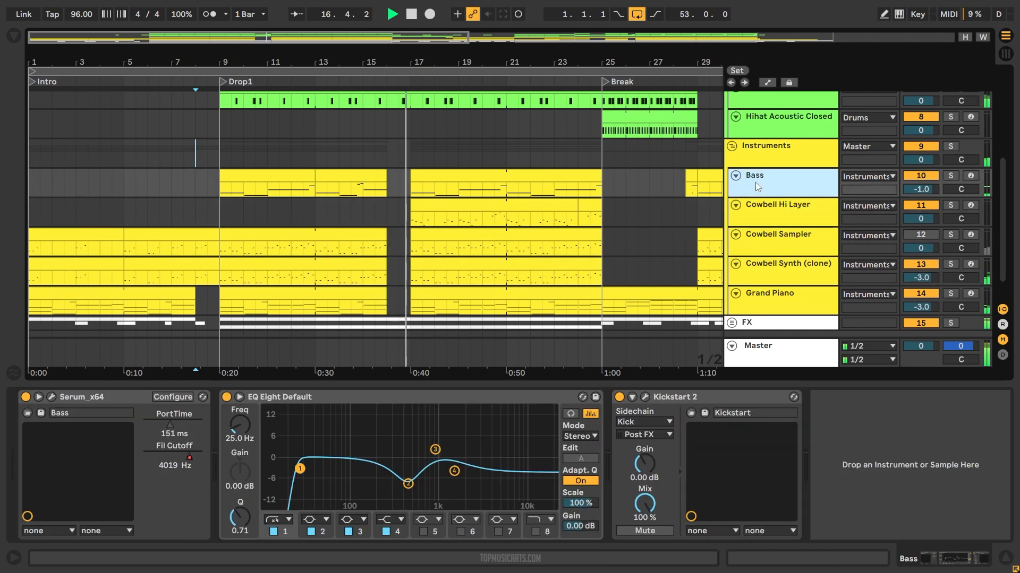
{"action": "left_click", "coordinate": [781, 270]}
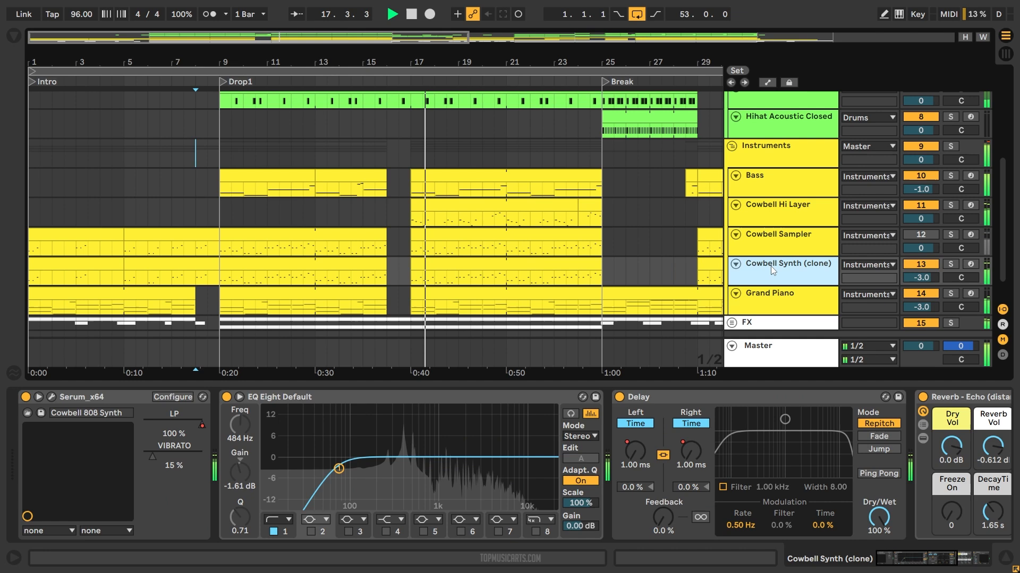
{"action": "left_click", "coordinate": [764, 176]}
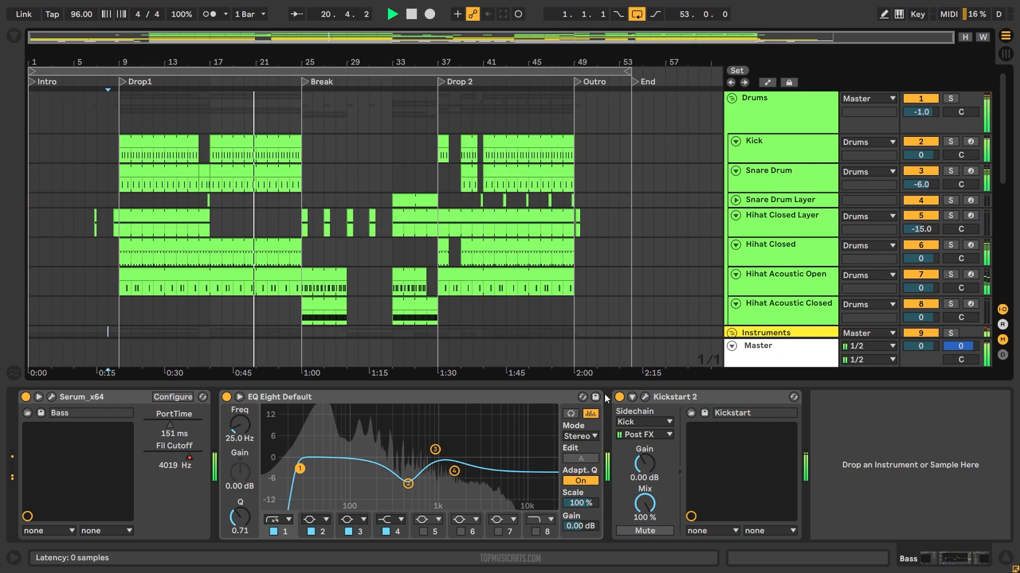
Inspect the Bass track's Kickstart 2 sidechain plugin interface and dismiss it
{"action": "left_click", "coordinate": [642, 397]}
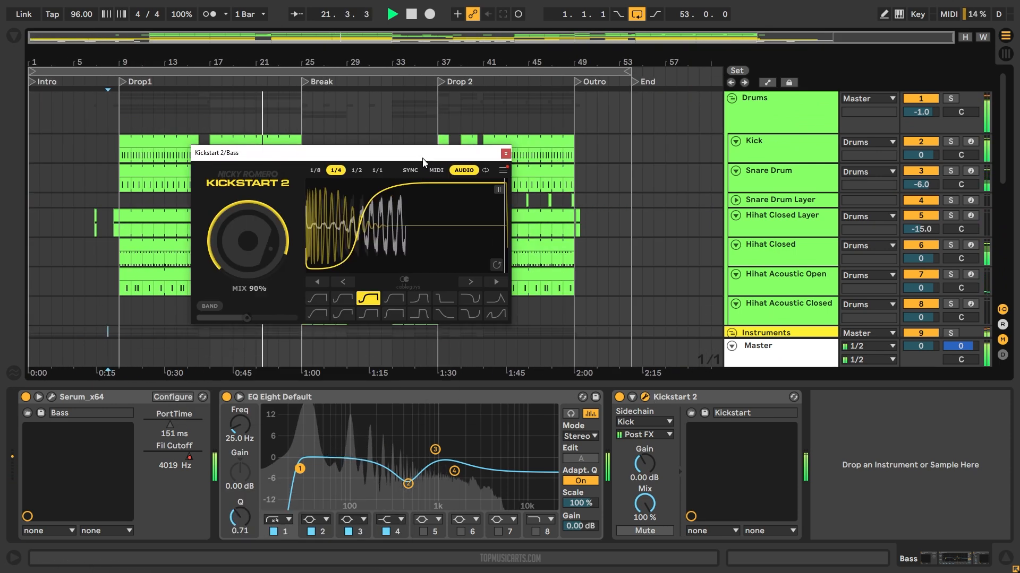
{"action": "left_click", "coordinate": [781, 222]}
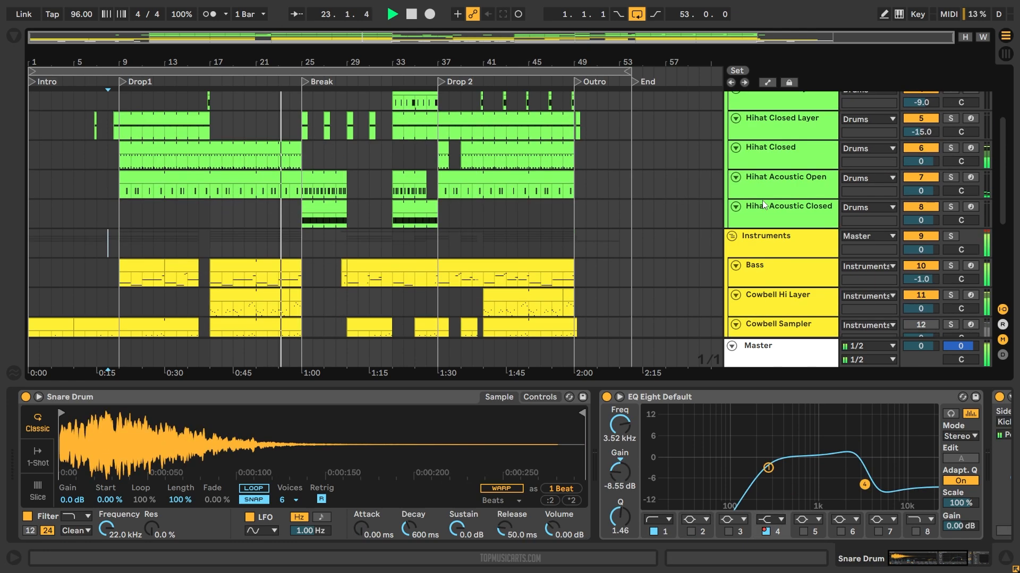
Reveal automation lanes across the tracks and the Master chain's Glue Compressor, Saturator, Vinyl Distortion and Limiter
{"action": "left_click", "coordinate": [773, 353]}
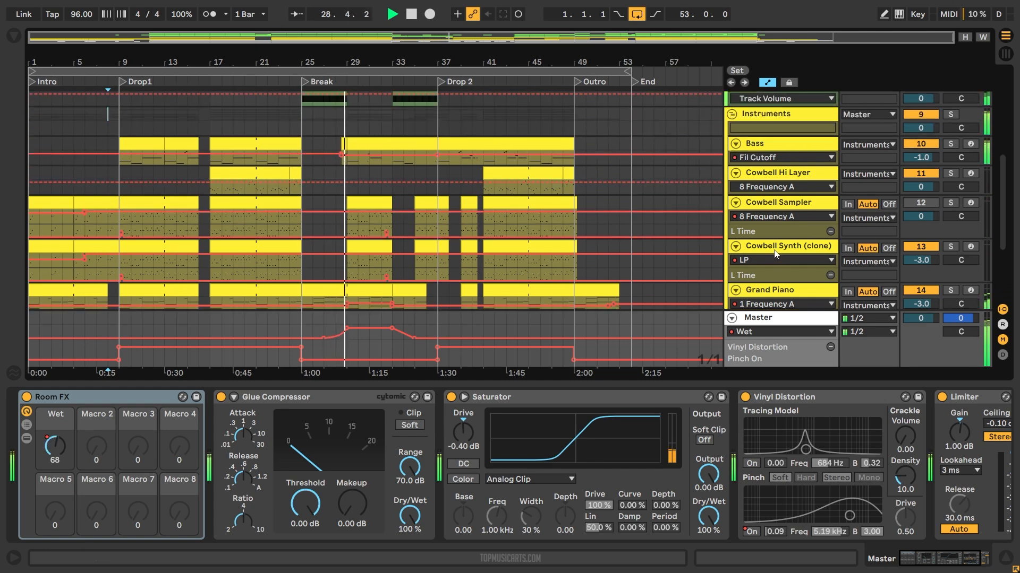
Inspect the Bass track's Serum_x64 synth interface, then show the Hihat Closed Layer's sampler and EQ
{"action": "left_click", "coordinate": [775, 172]}
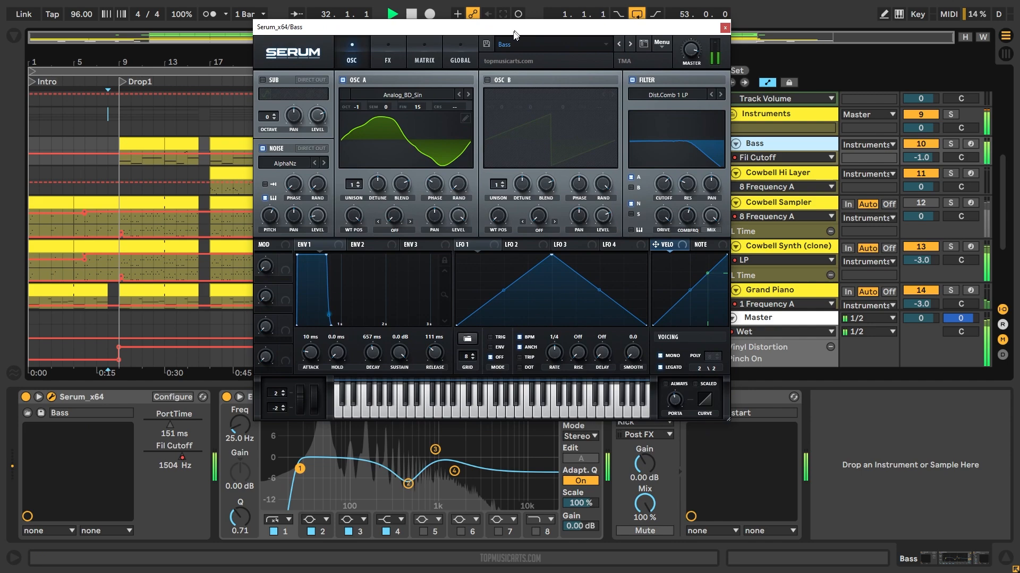
{"action": "left_click", "coordinate": [723, 28]}
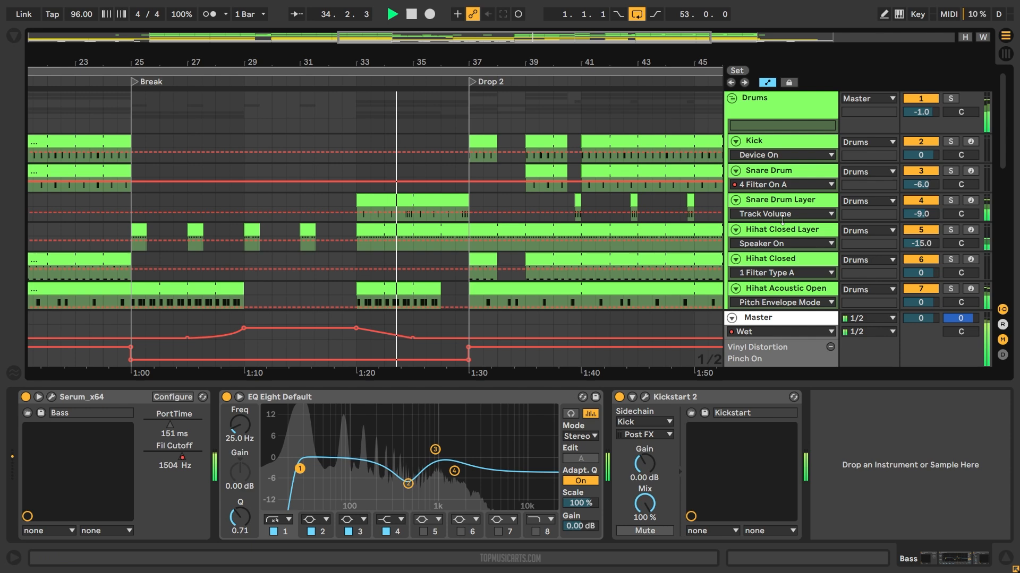
{"action": "left_click", "coordinate": [782, 229]}
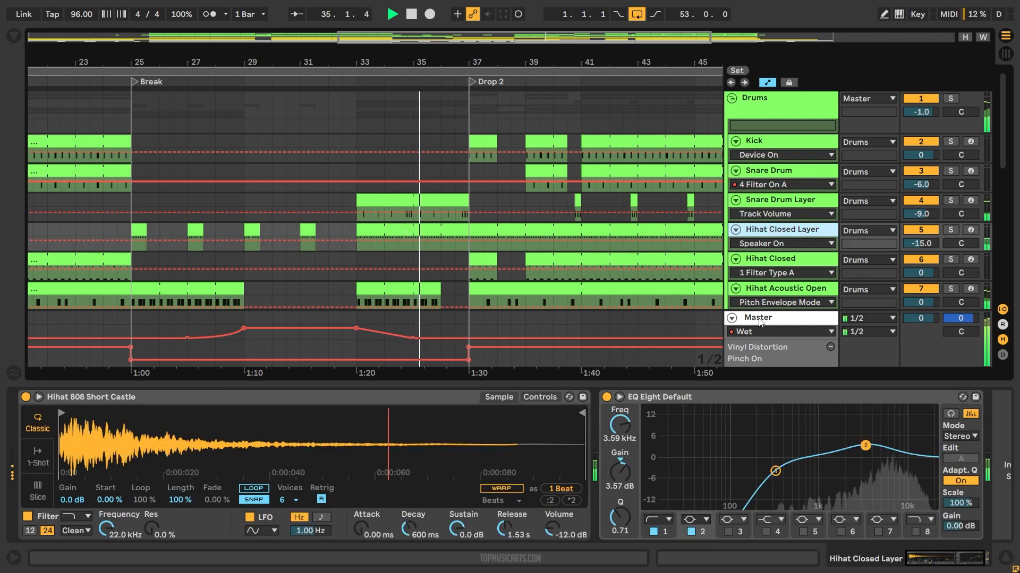